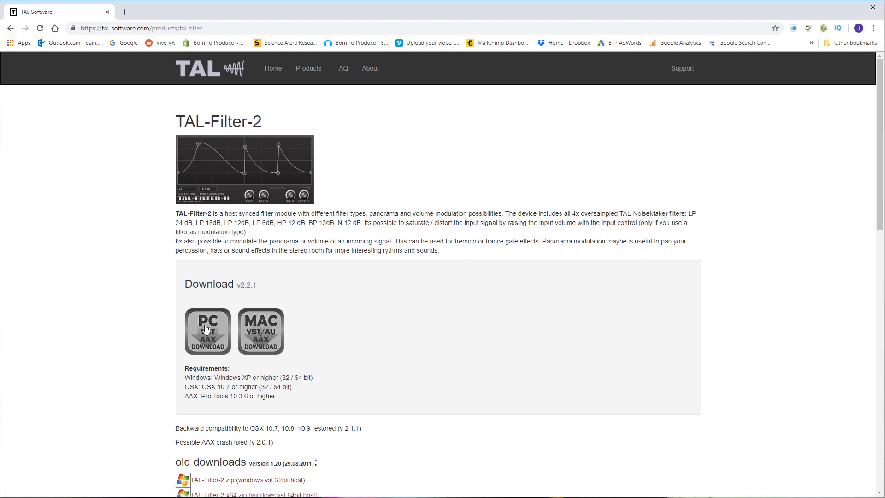
{"action": "mouse_move", "coordinate": [426, 281]}
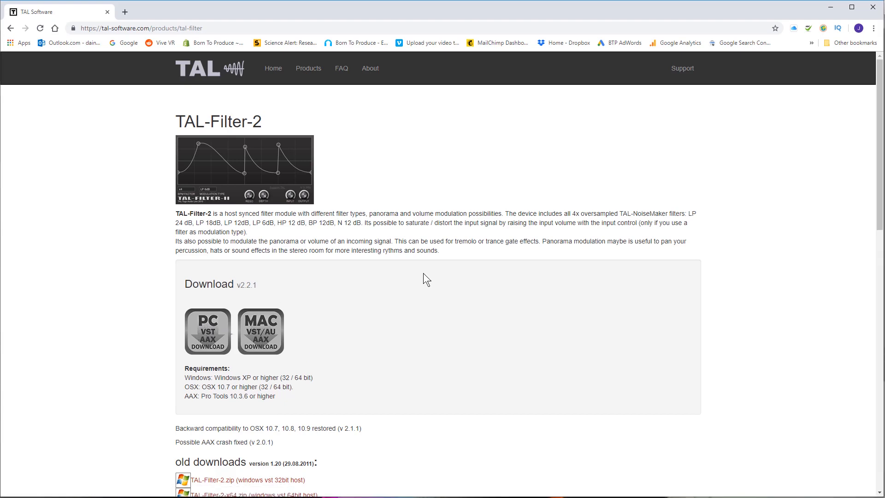
{"action": "mouse_move", "coordinate": [410, 263]}
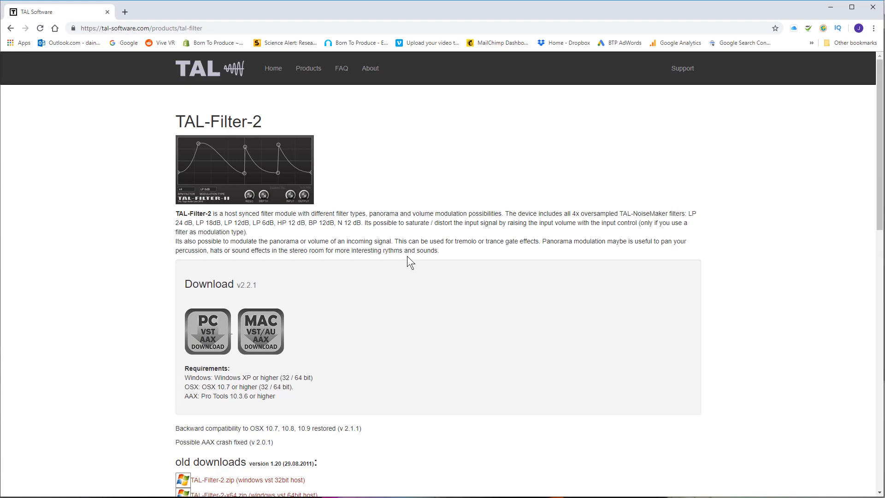
{"action": "mouse_move", "coordinate": [417, 269]}
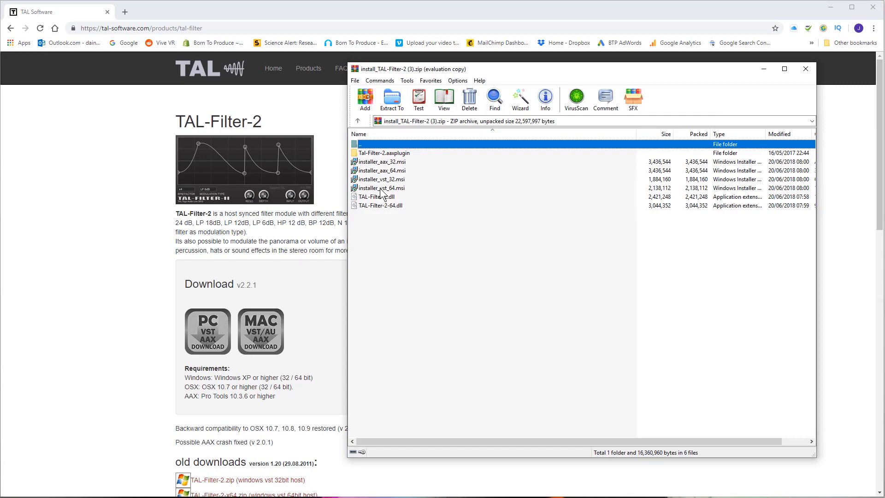
- Run installer_vst_64.msi through to Finish, installing into C:\Program Files\Steinberg\VstPlugins\
{"action": "double_click", "coordinate": [381, 188]}
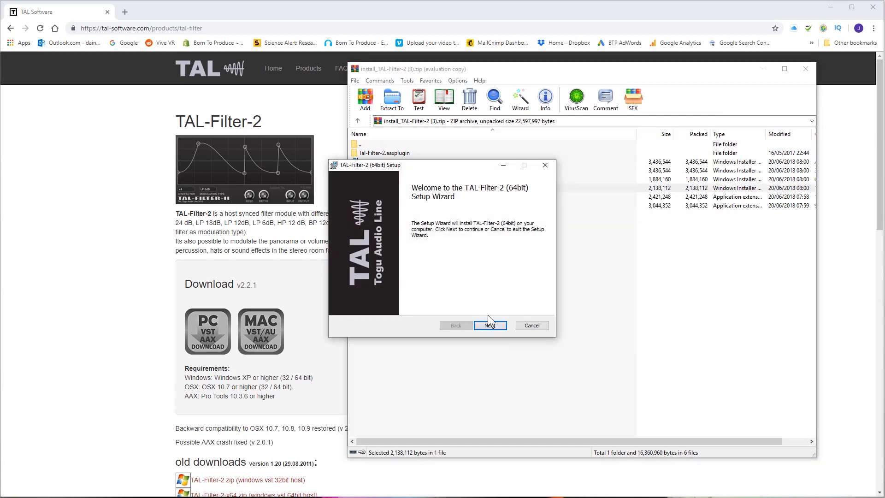
{"action": "left_click", "coordinate": [488, 326]}
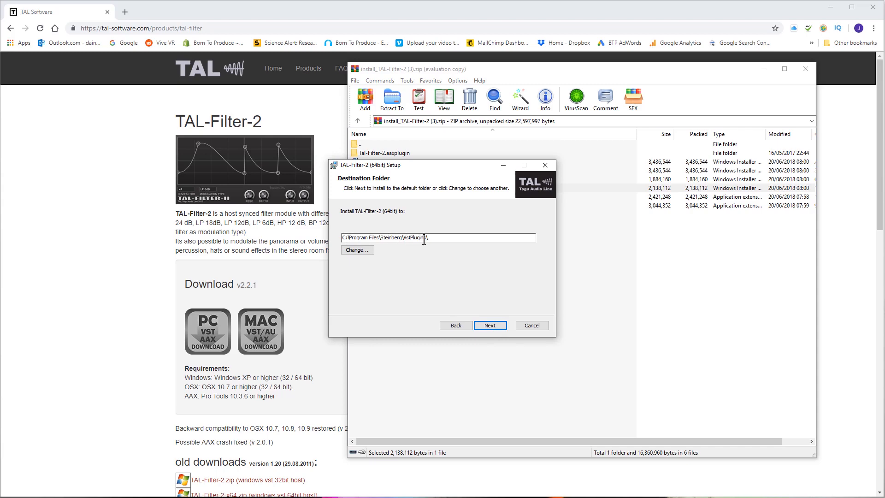
{"action": "left_click", "coordinate": [489, 325]}
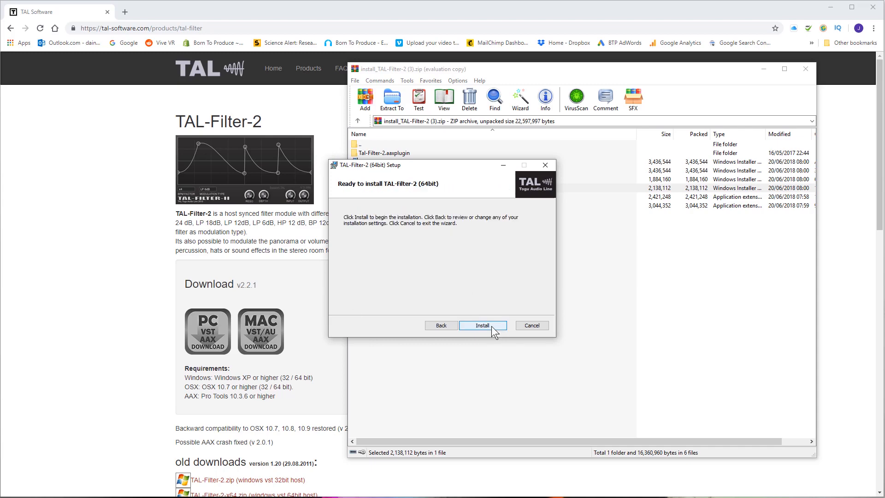
{"action": "left_click", "coordinate": [482, 326]}
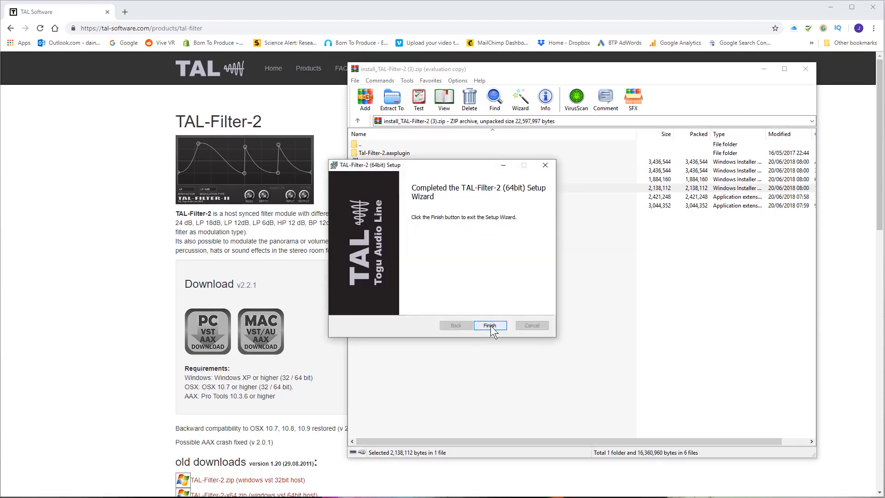
{"action": "left_click", "coordinate": [489, 325]}
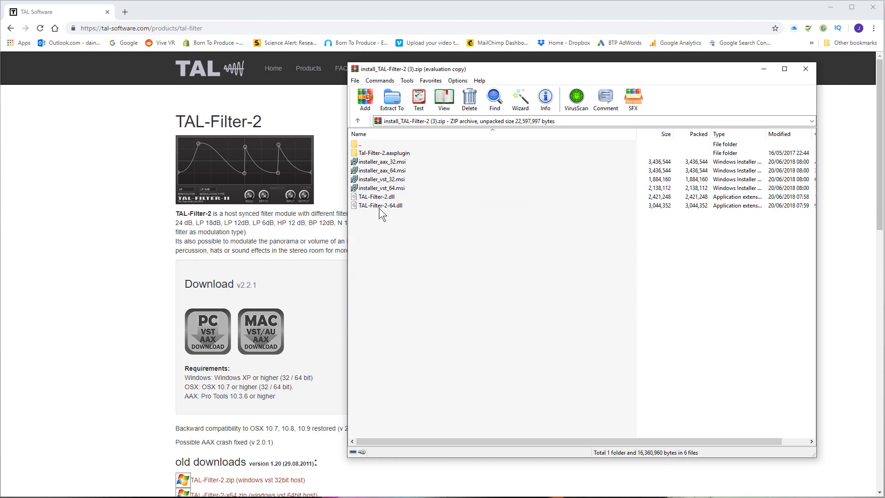
- Switch to Cubase and show the Side Chain track's Edit Channel Settings
{"action": "left_click", "coordinate": [384, 205]}
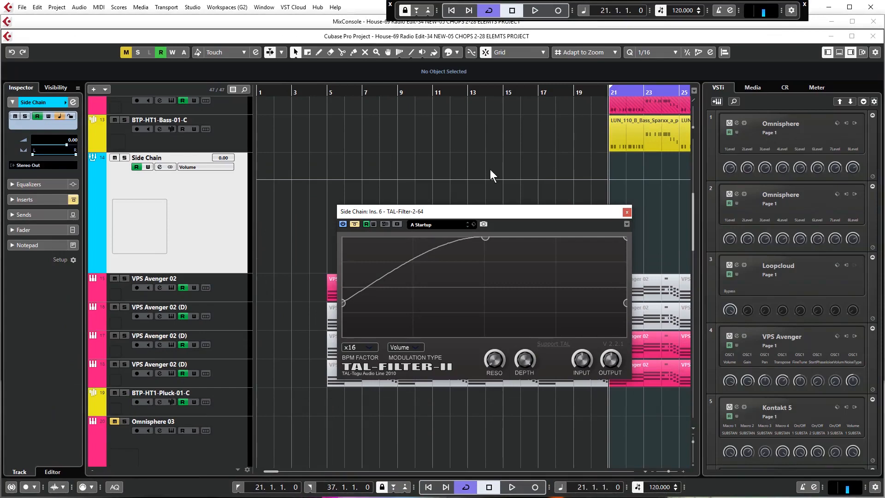
{"action": "left_click", "coordinate": [625, 211]}
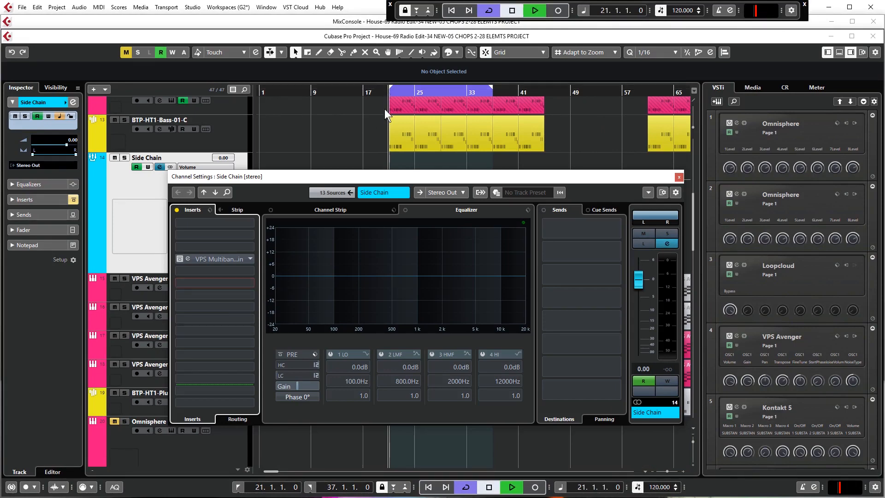
- Load TAL-Filter-2-64 from the Other category into an empty Side Chain insert slot
{"action": "left_click", "coordinate": [533, 11]}
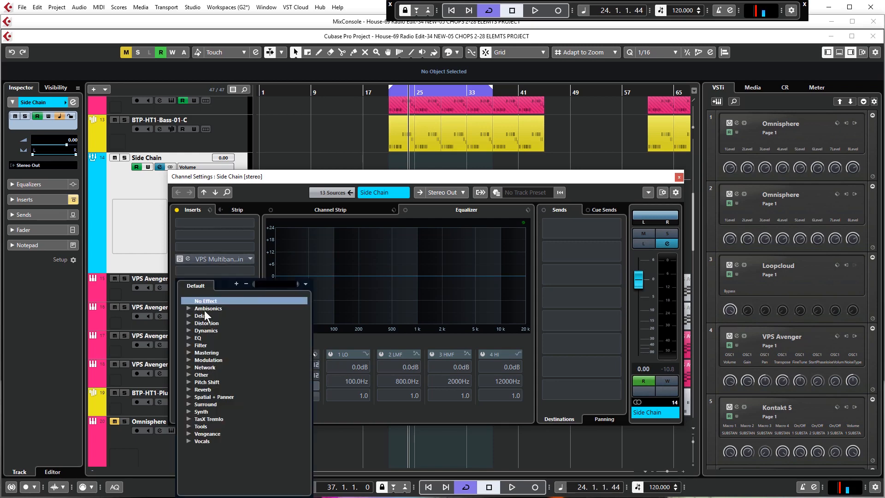
{"action": "mouse_move", "coordinate": [235, 318]}
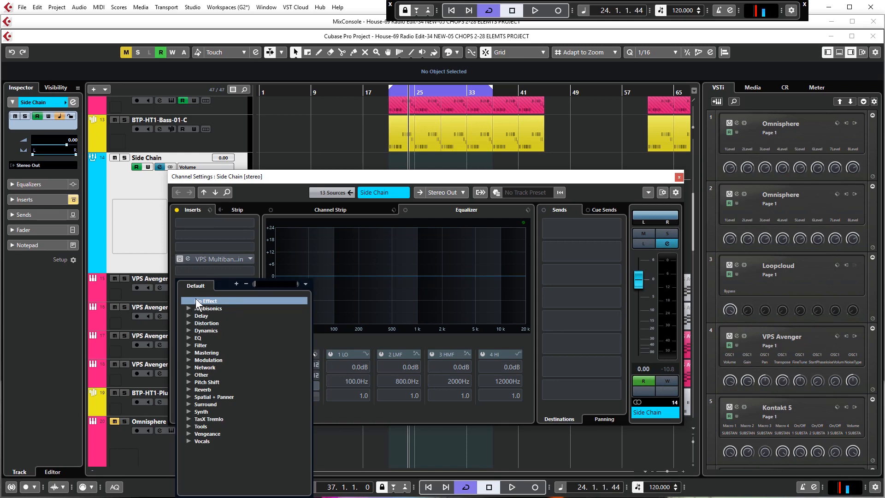
{"action": "left_click", "coordinate": [202, 374]}
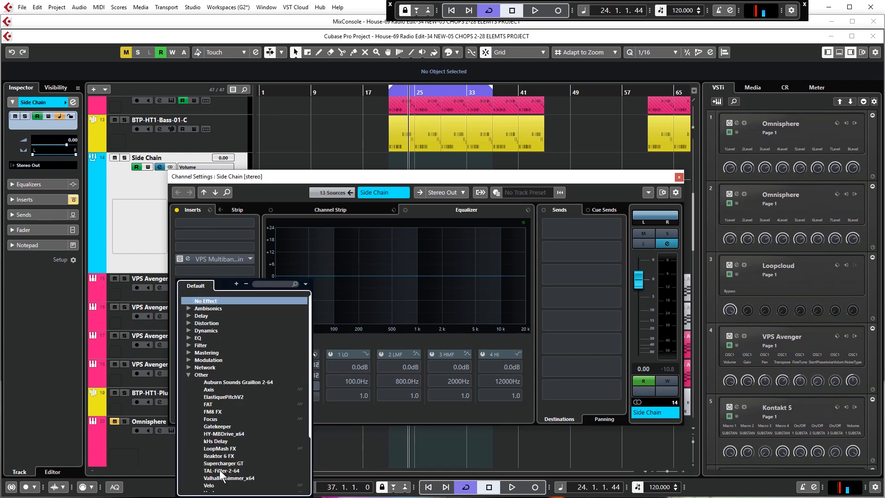
{"action": "left_click", "coordinate": [222, 470]}
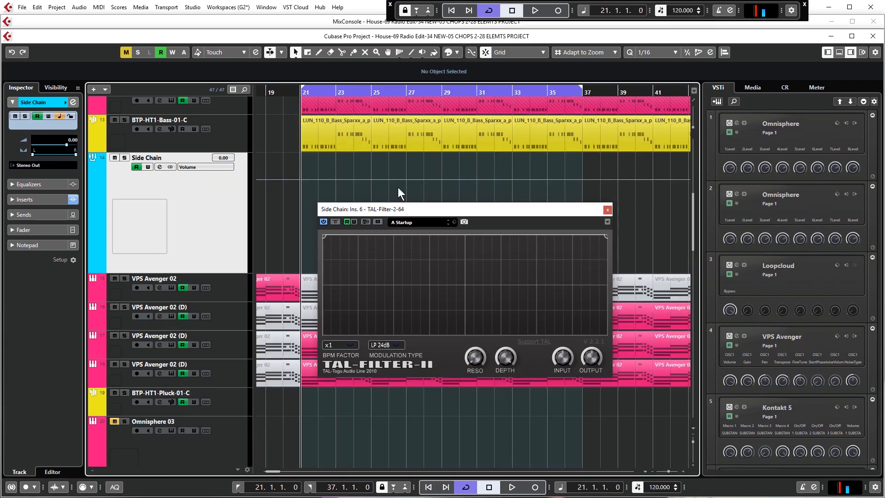
{"action": "mouse_move", "coordinate": [379, 165]}
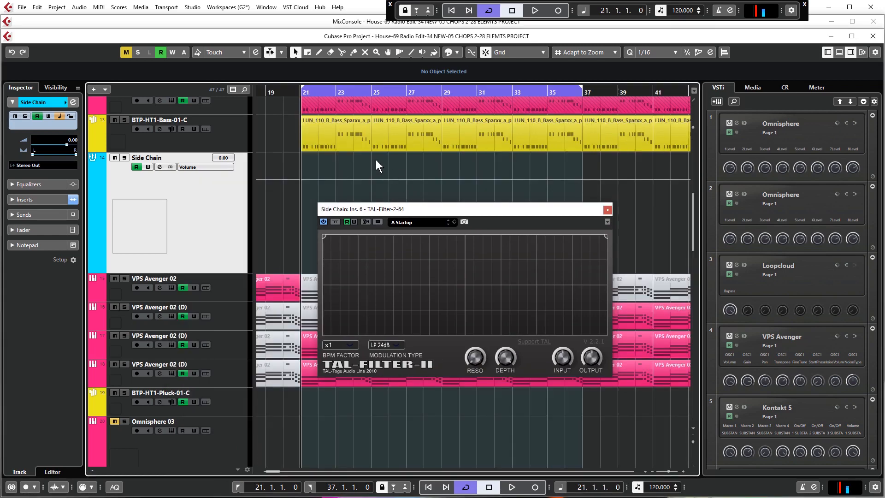
- Set TAL-Filter-2's Modulation Type to Volume
{"action": "left_click", "coordinate": [386, 345]}
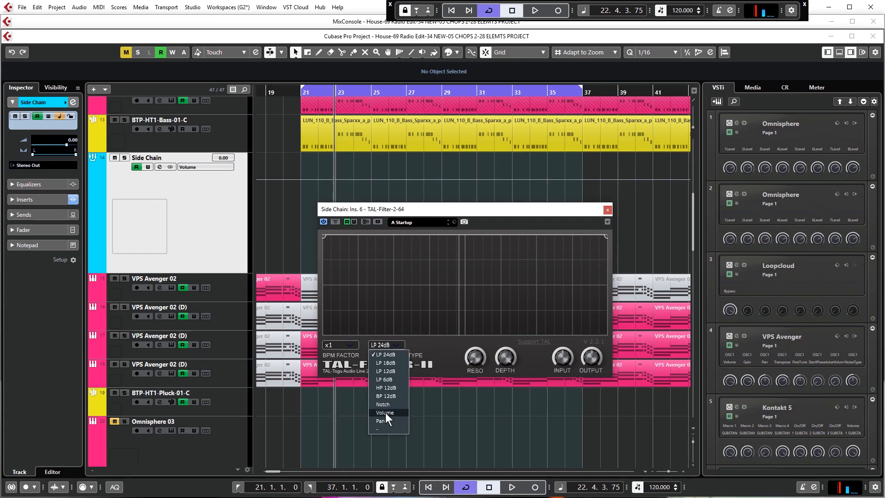
{"action": "left_click", "coordinate": [385, 414]}
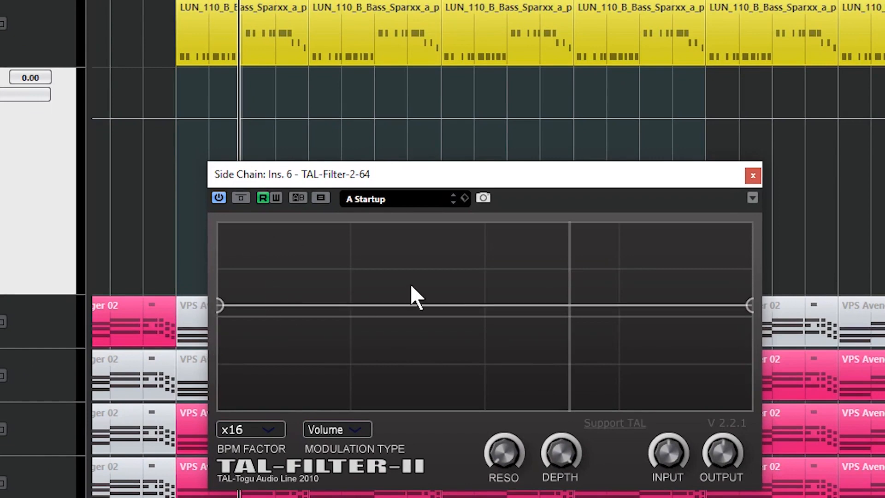
- Drag the curve's midpoint up into a peak, forming a hump that starts and ends low
{"action": "left_click_drag", "start_coordinate": [415, 305], "coordinate": [484, 260]}
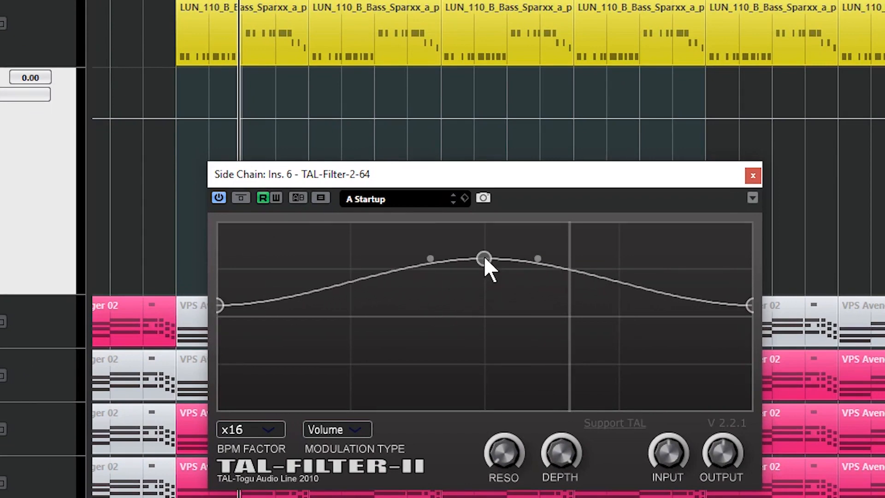
{"action": "left_click_drag", "start_coordinate": [484, 258], "coordinate": [485, 243]}
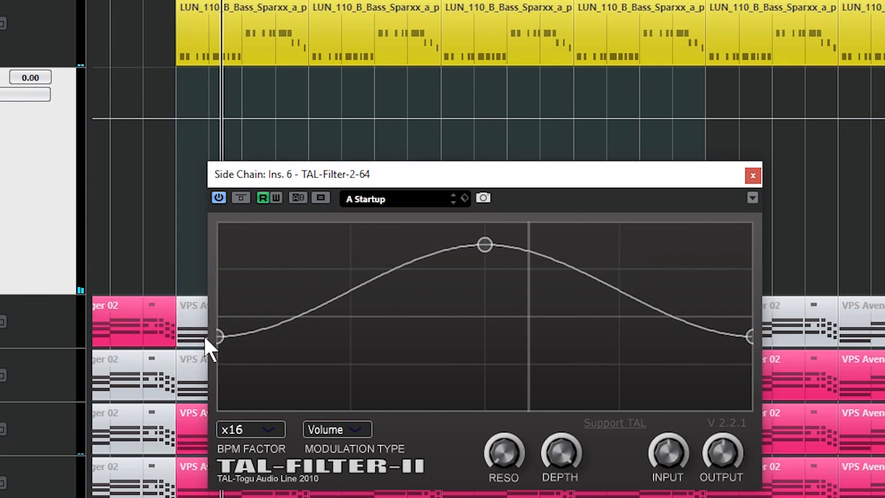
{"action": "mouse_move", "coordinate": [492, 257]}
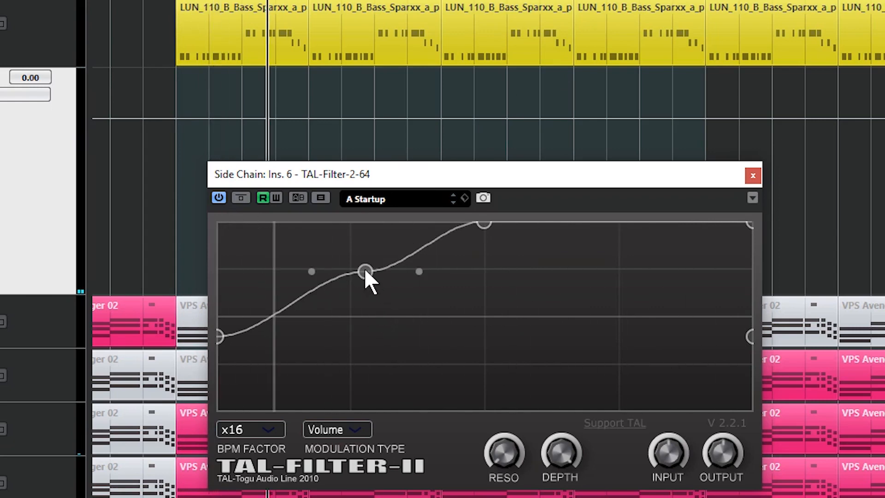
- Adjust the start control point so the curve climbs in one smooth S-shaped ramp to full level
{"action": "left_click_drag", "start_coordinate": [366, 271], "coordinate": [343, 291]}
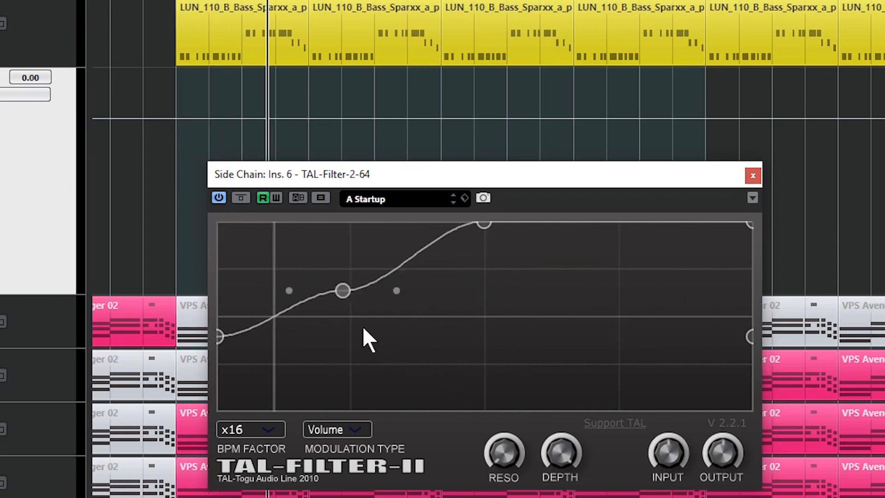
{"action": "left_click_drag", "start_coordinate": [343, 291], "coordinate": [344, 273]}
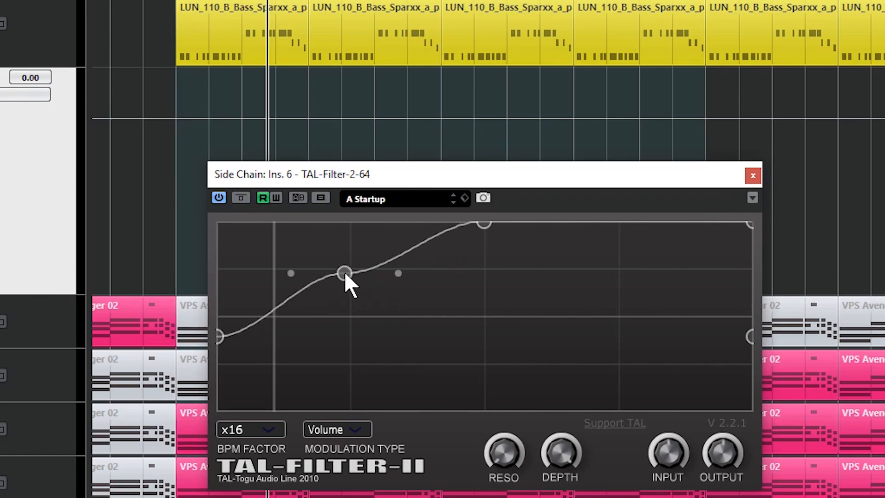
{"action": "left_click_drag", "start_coordinate": [344, 273], "coordinate": [226, 339]}
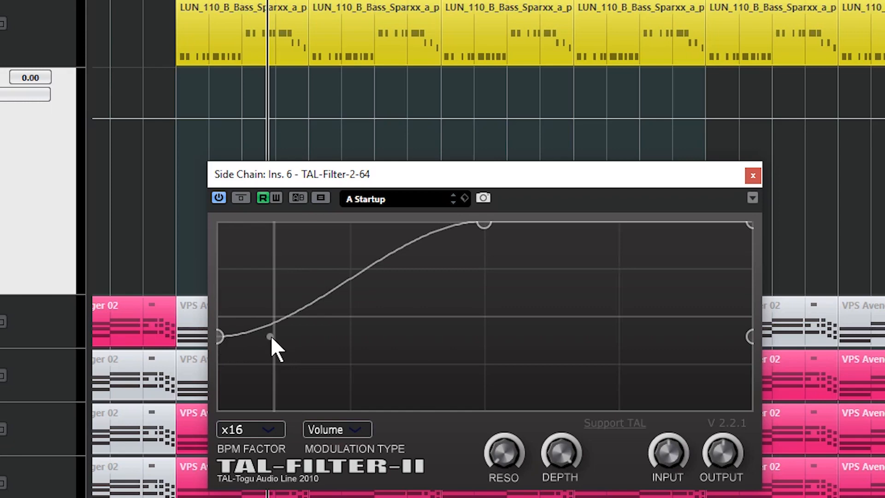
{"action": "left_click_drag", "start_coordinate": [268, 336], "coordinate": [253, 276]}
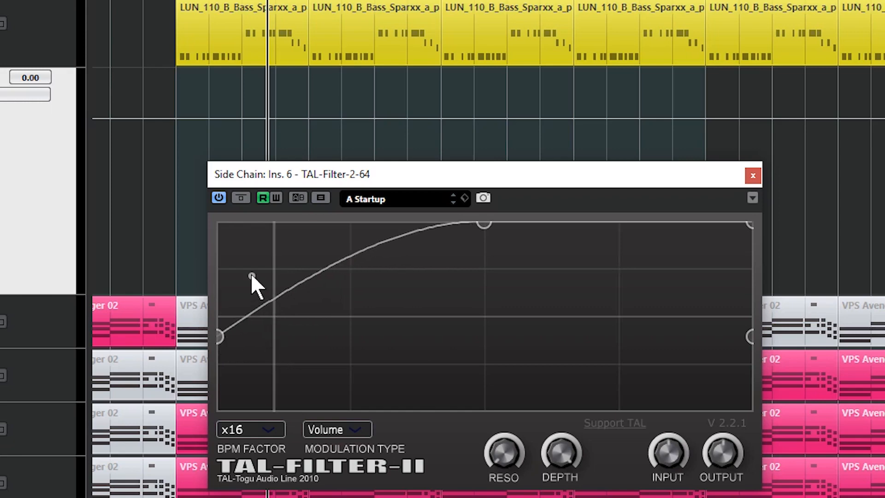
{"action": "left_click_drag", "start_coordinate": [253, 277], "coordinate": [243, 270]}
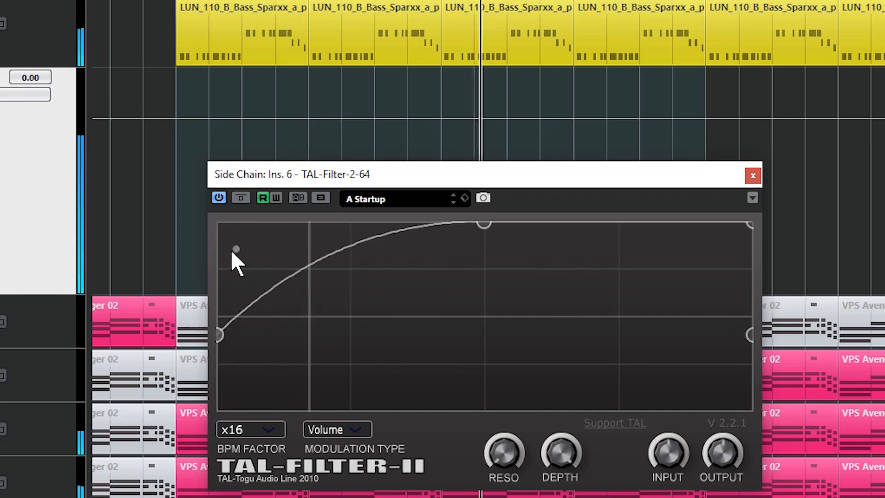
{"action": "left_click_drag", "start_coordinate": [236, 250], "coordinate": [240, 333]}
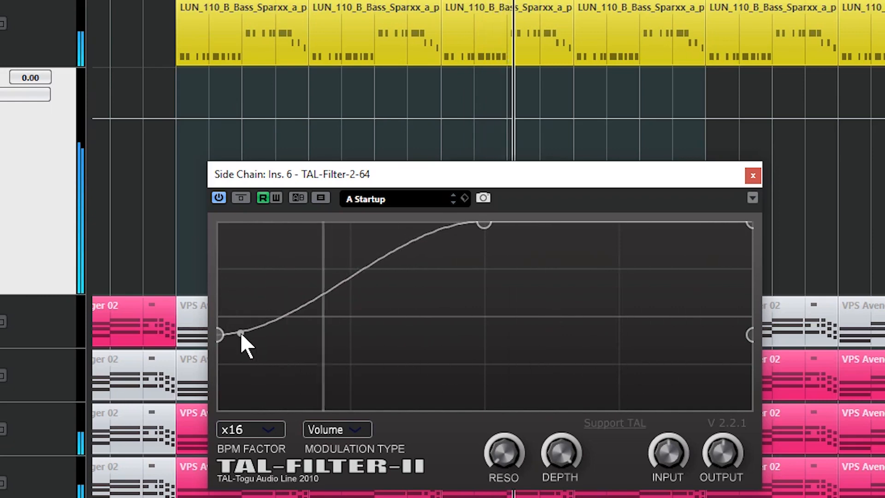
{"action": "left_click_drag", "start_coordinate": [239, 333], "coordinate": [241, 321]}
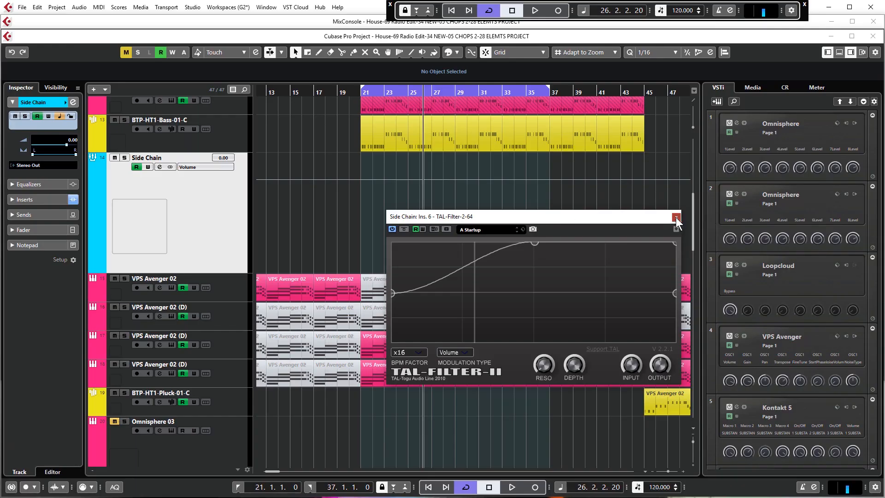
- Close the TAL-Filter-2 editor and switch to the New vid intro music-20 Full Track-29 project
{"action": "left_click", "coordinate": [676, 217]}
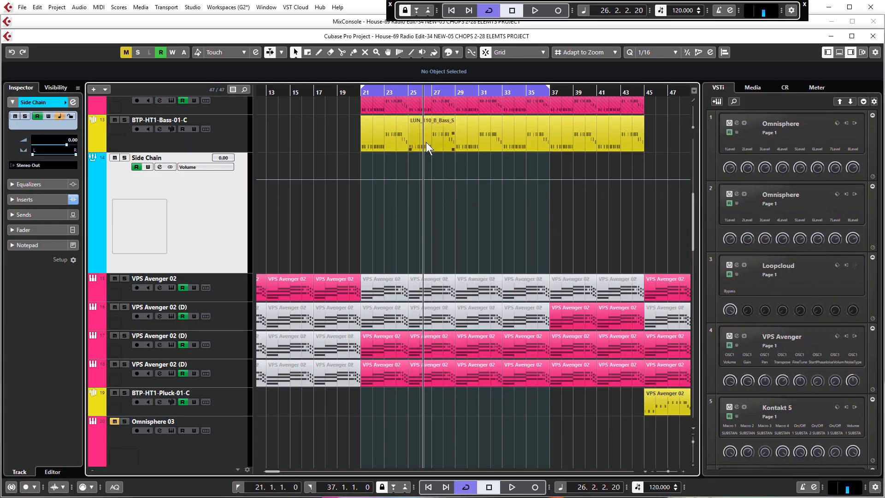
{"action": "left_click", "coordinate": [346, 208]}
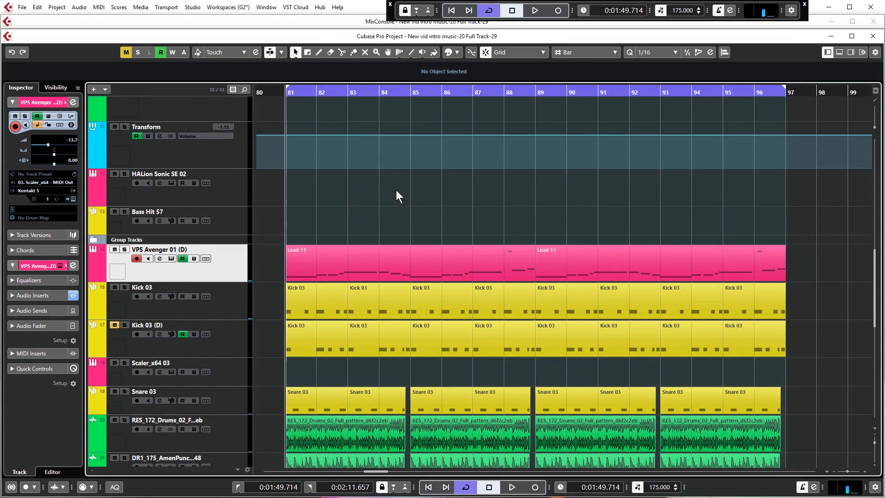
{"action": "left_click", "coordinate": [534, 10]}
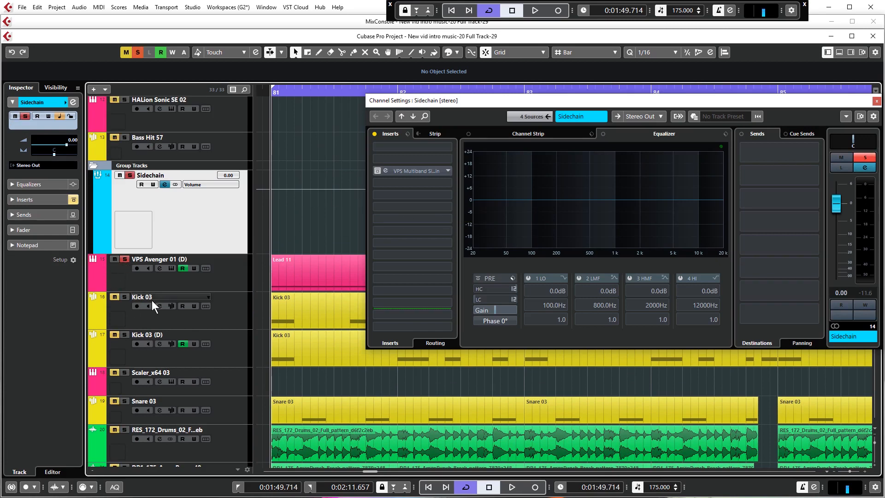
- Select insert slots in the Sidechain group's Channel Settings
{"action": "left_click", "coordinate": [534, 10]}
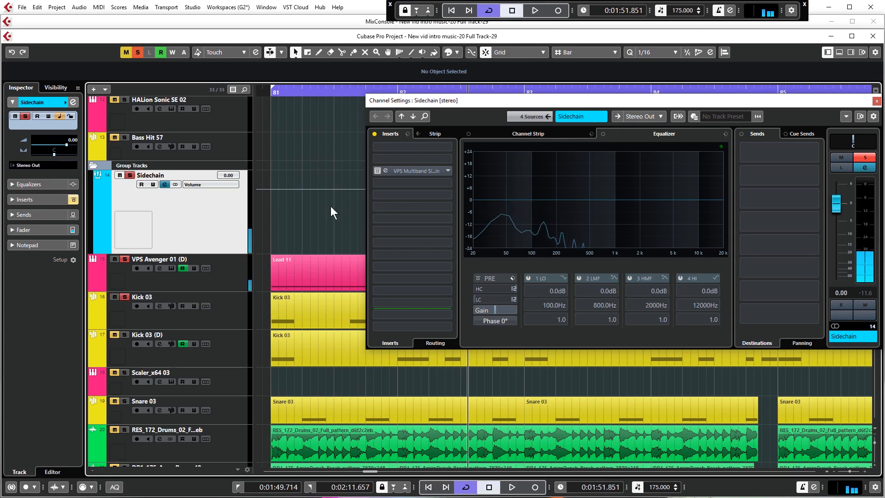
{"action": "left_click", "coordinate": [412, 159]}
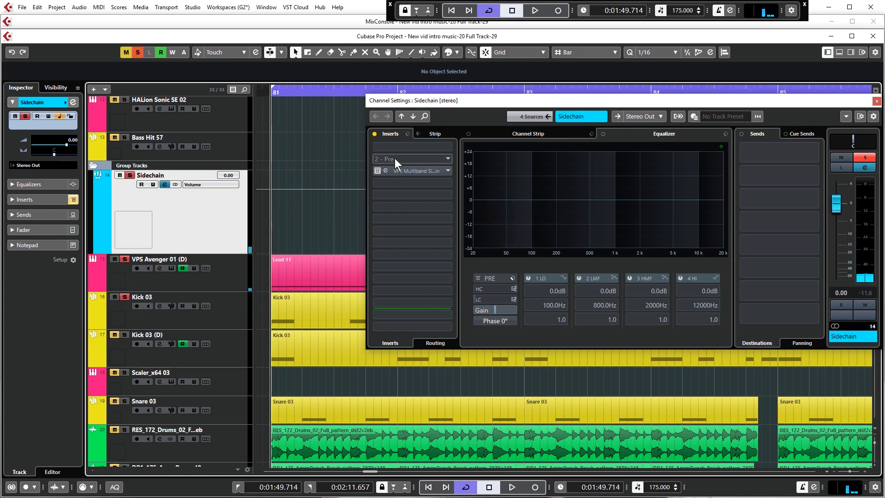
{"action": "left_click", "coordinate": [534, 10]}
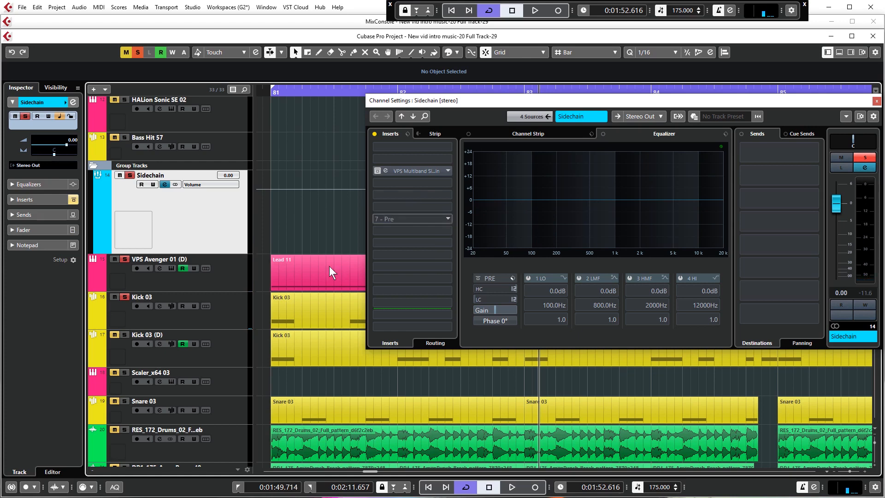
{"action": "left_click", "coordinate": [412, 218]}
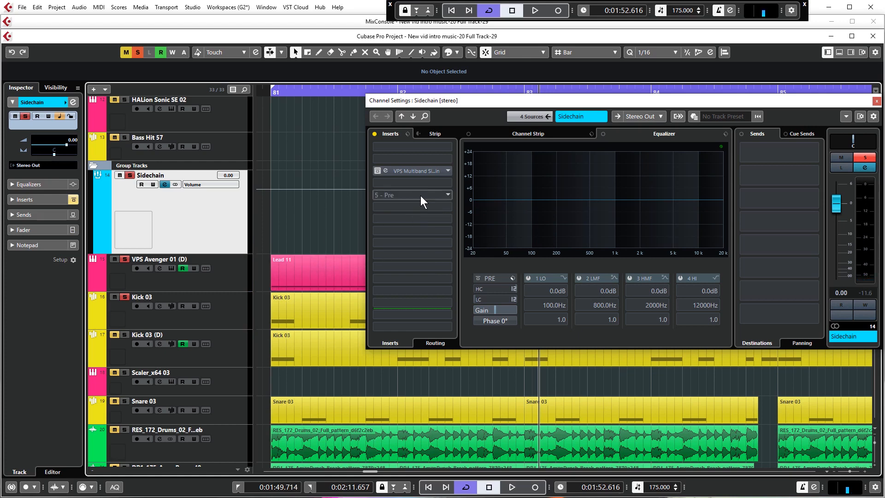
- Load TAL-Filter-2-64 from Other as a Sidechain insert and close Channel Settings
{"action": "left_click", "coordinate": [409, 195]}
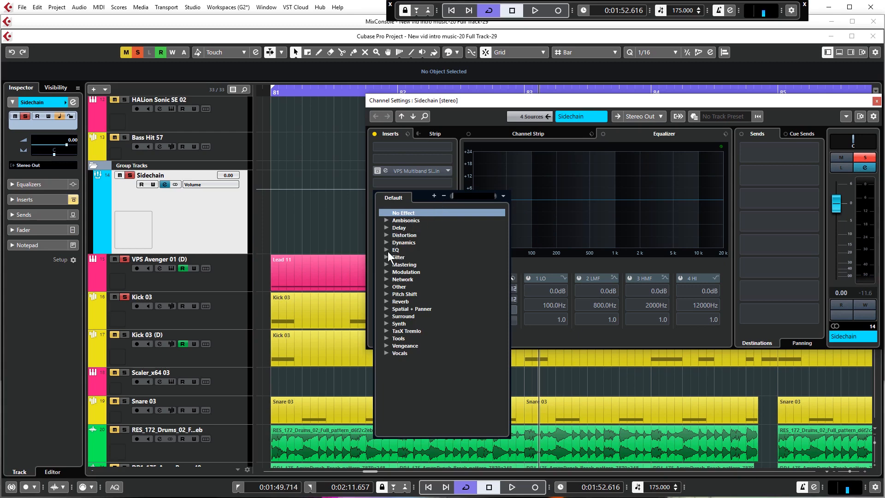
{"action": "left_click", "coordinate": [400, 287]}
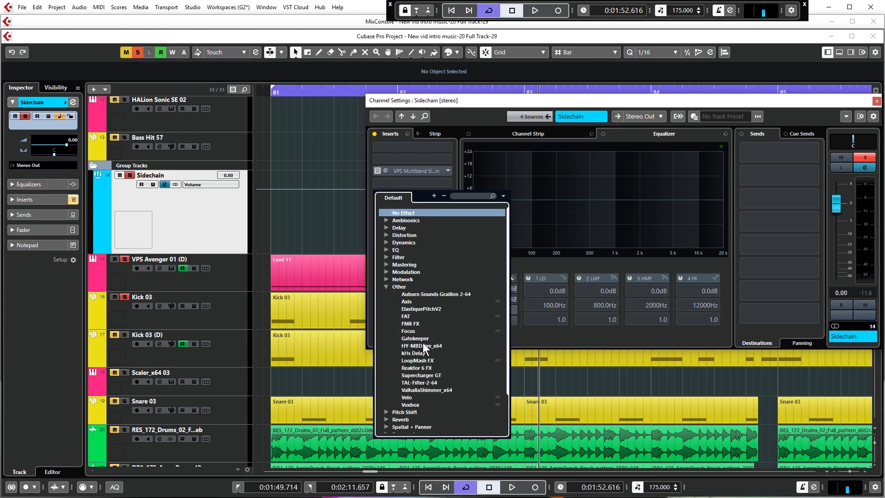
{"action": "mouse_move", "coordinate": [423, 388]}
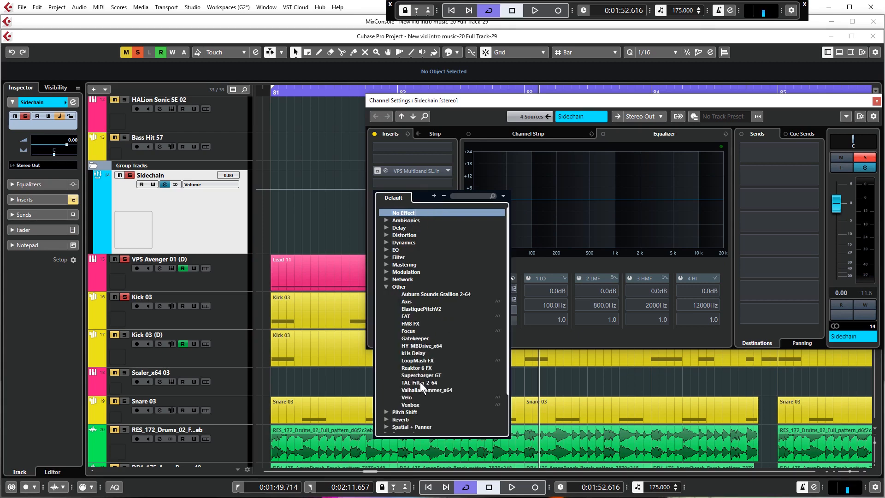
{"action": "left_click", "coordinate": [413, 382]}
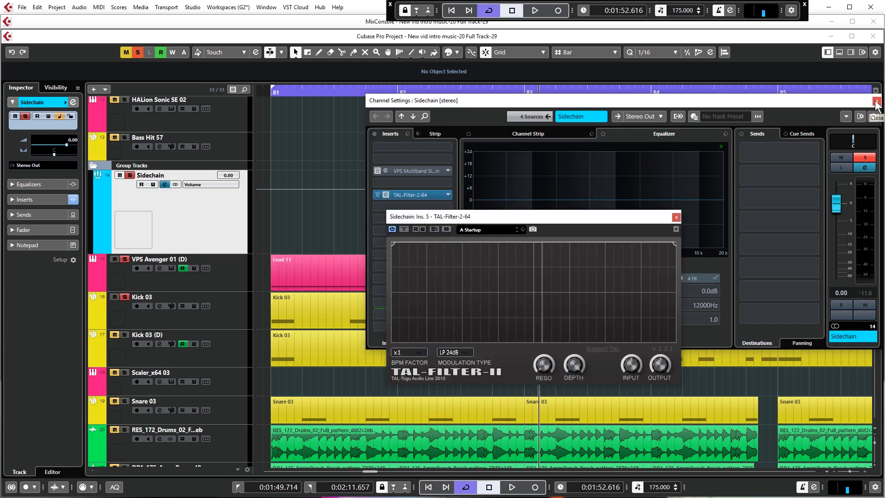
{"action": "left_click", "coordinate": [877, 101]}
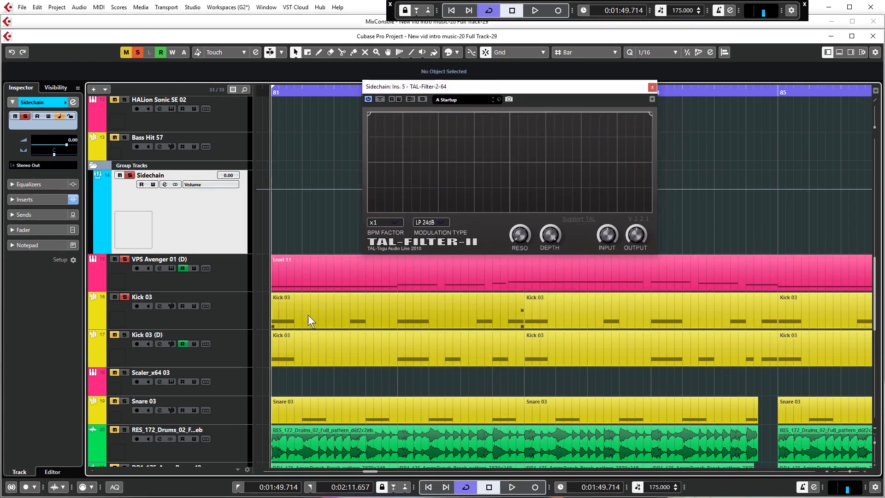
- Select the Kick 03 part for renaming to Kick 03 Ghost
{"action": "left_click", "coordinate": [534, 10]}
{"action": "type", "text": "Ghost"}
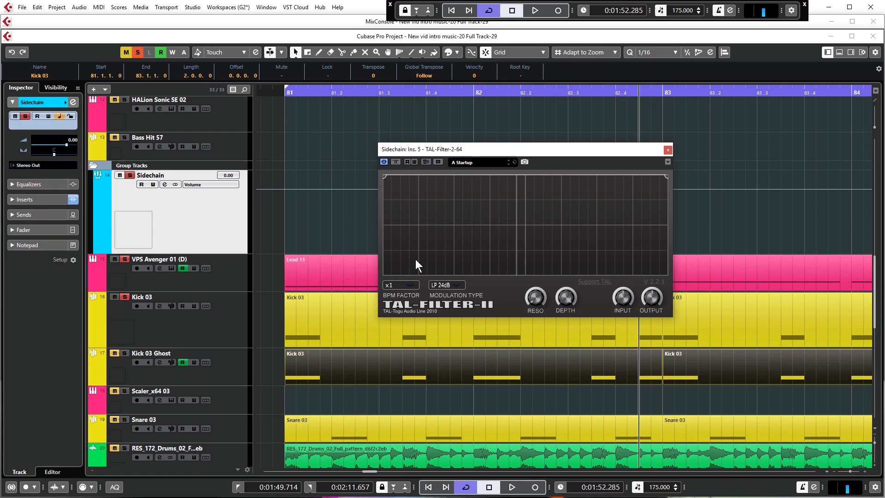
{"action": "mouse_move", "coordinate": [376, 250]}
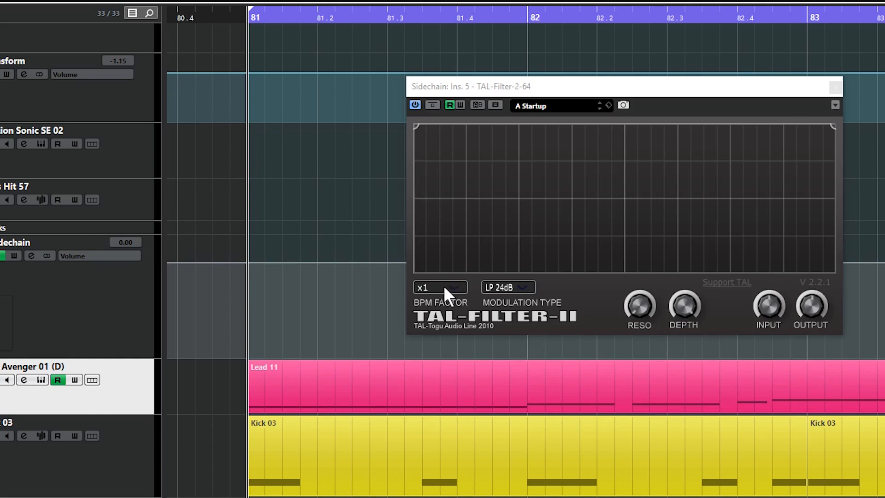
- Set TAL-Filter-2's BPM Factor to x2 and Modulation Type to Volume
{"action": "left_click", "coordinate": [439, 287]}
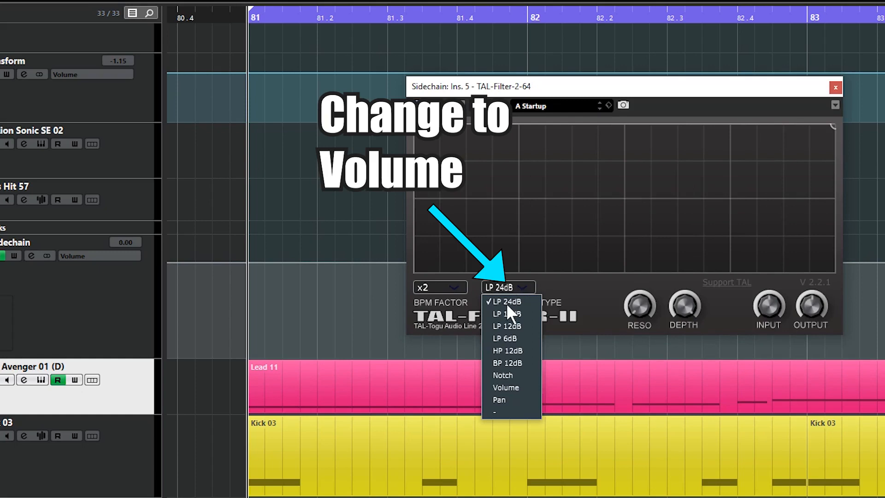
{"action": "left_click", "coordinate": [506, 388]}
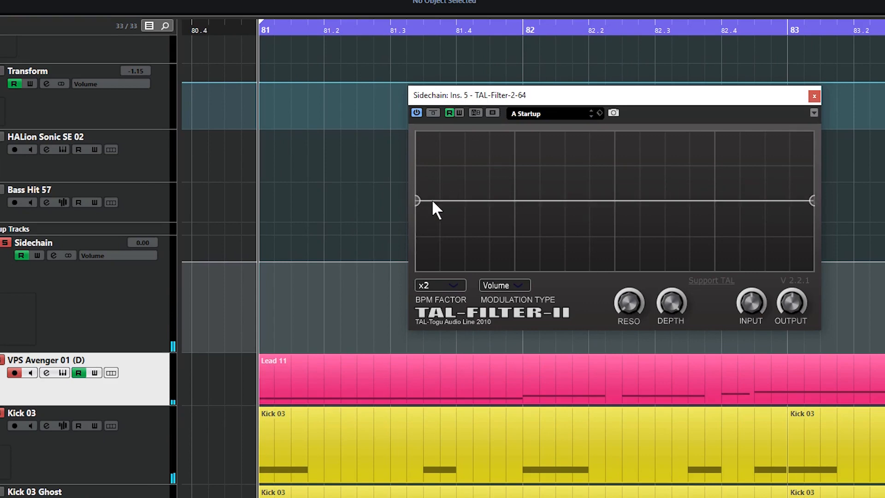
- Shape the first volume dip: curve falls sharply after the start and snaps back to full level
{"action": "left_click_drag", "start_coordinate": [416, 201], "coordinate": [437, 136]}
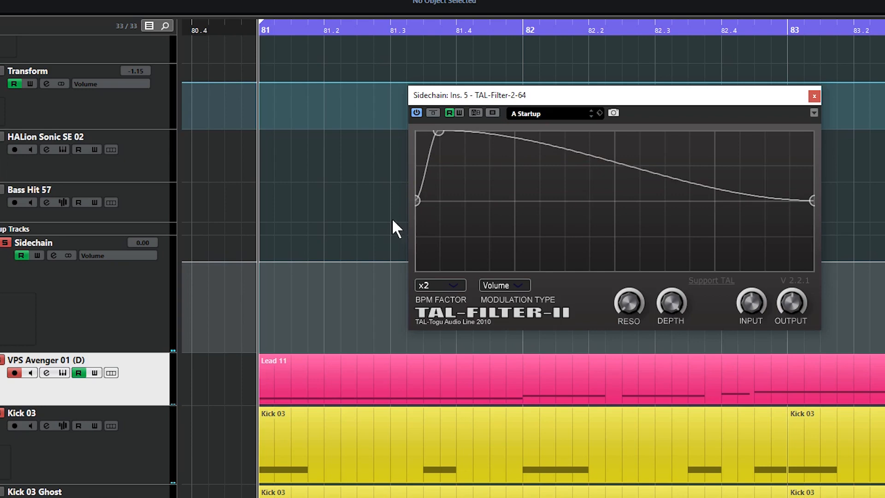
{"action": "mouse_move", "coordinate": [502, 141]}
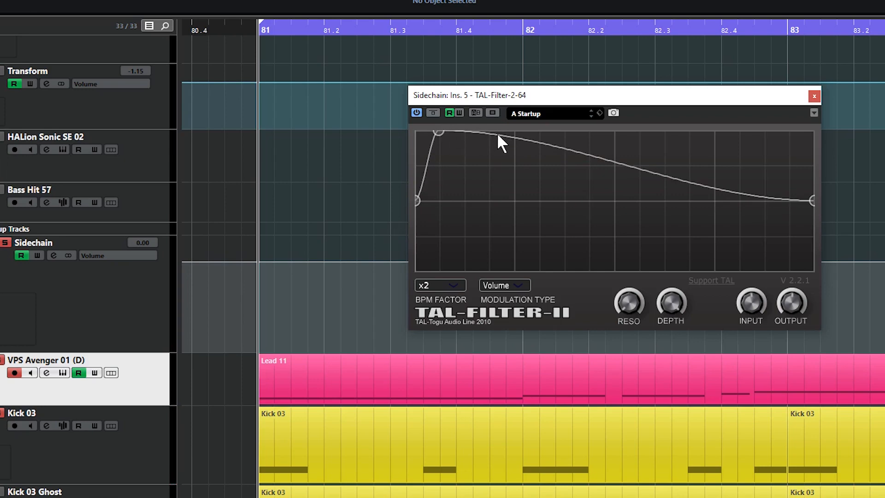
{"action": "mouse_move", "coordinate": [443, 34]}
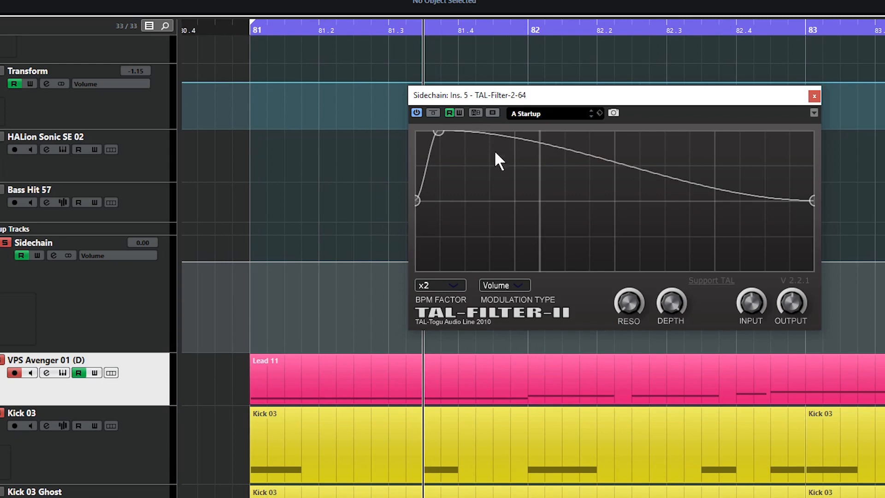
{"action": "mouse_move", "coordinate": [543, 158]}
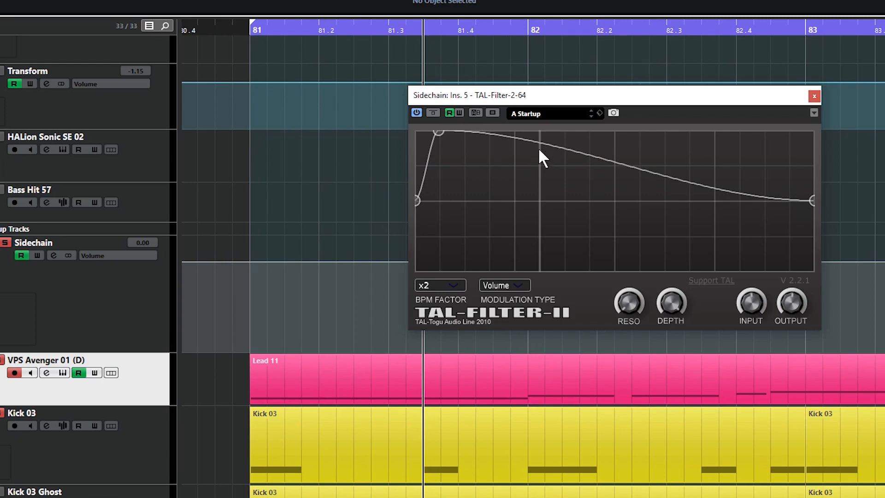
{"action": "mouse_move", "coordinate": [534, 149]}
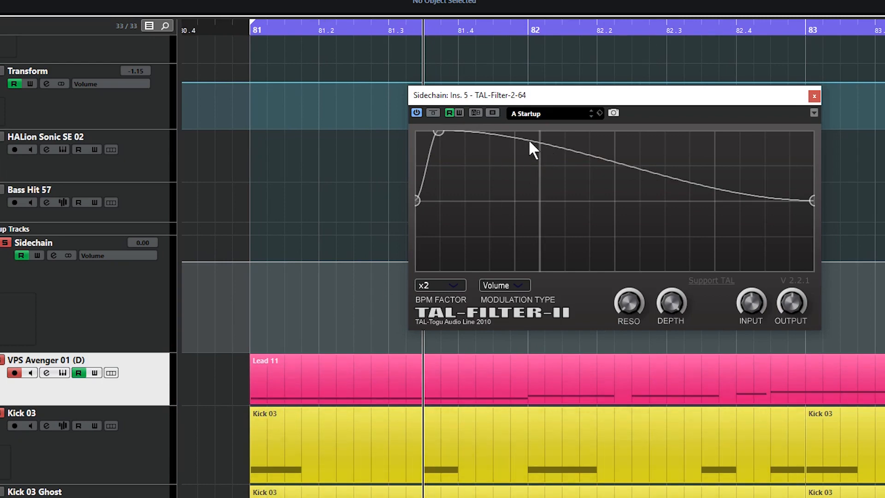
{"action": "left_click_drag", "start_coordinate": [534, 149], "coordinate": [542, 138]}
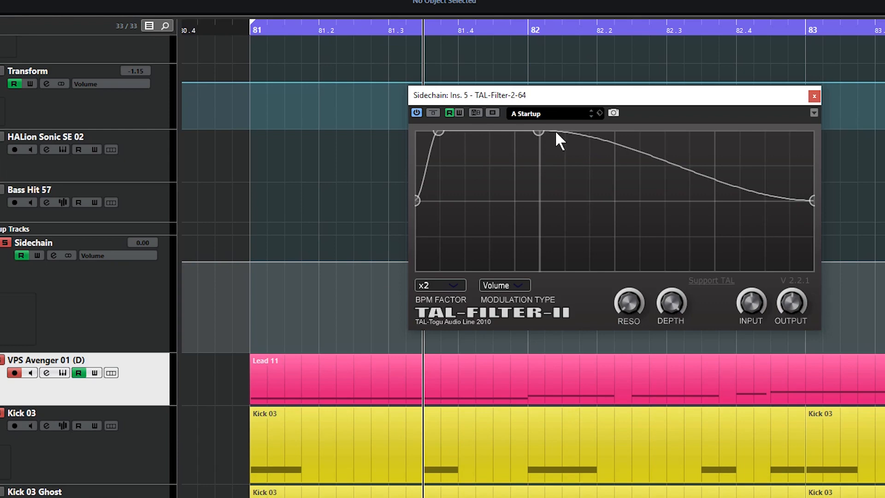
{"action": "left_click_drag", "start_coordinate": [538, 135], "coordinate": [540, 202]}
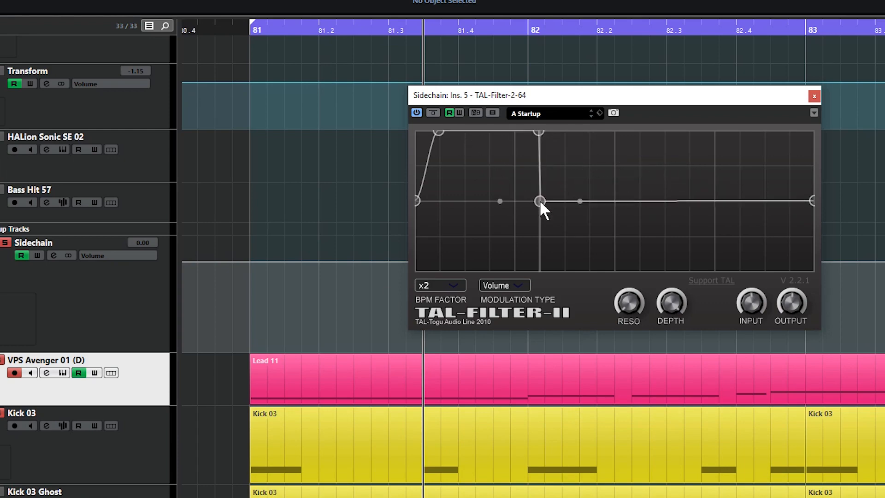
{"action": "left_click_drag", "start_coordinate": [541, 202], "coordinate": [624, 195]}
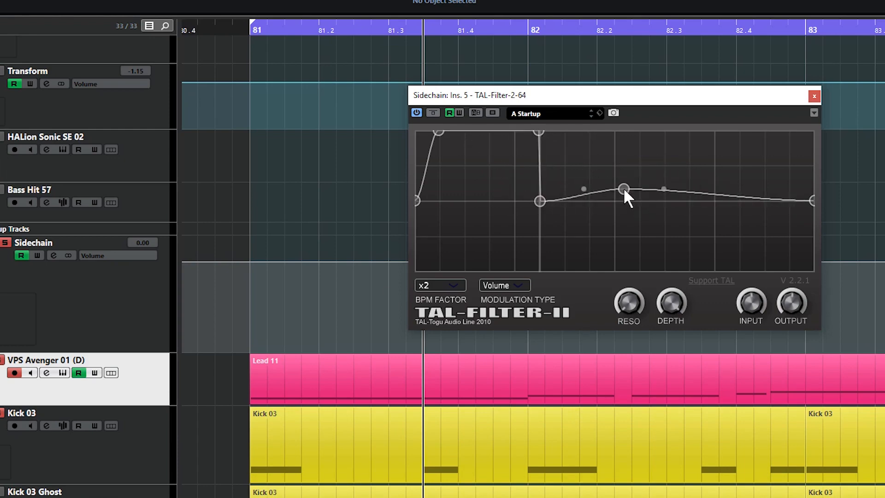
{"action": "left_click_drag", "start_coordinate": [623, 188], "coordinate": [567, 136]}
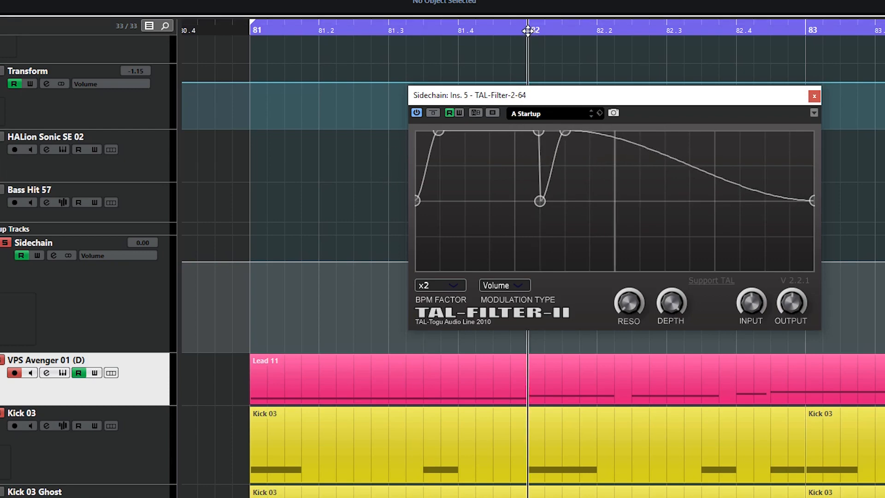
- Add a second sharp dip further along the curve with a quick recovery to full volume
{"action": "left_click_drag", "start_coordinate": [573, 131], "coordinate": [613, 135]}
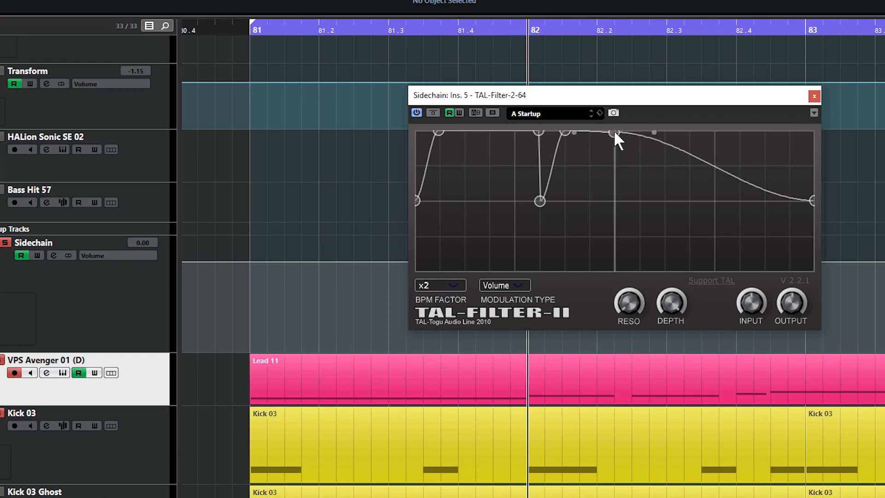
{"action": "left_click_drag", "start_coordinate": [612, 135], "coordinate": [619, 192]}
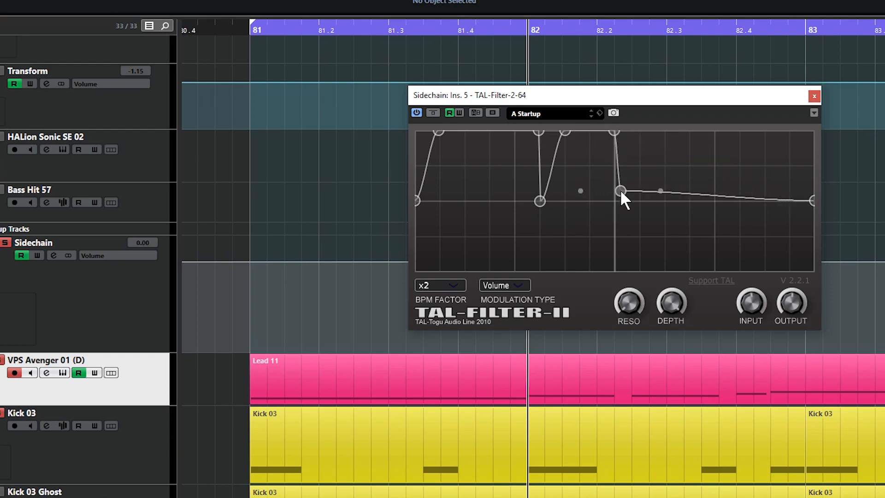
{"action": "left_click_drag", "start_coordinate": [618, 190], "coordinate": [619, 201]}
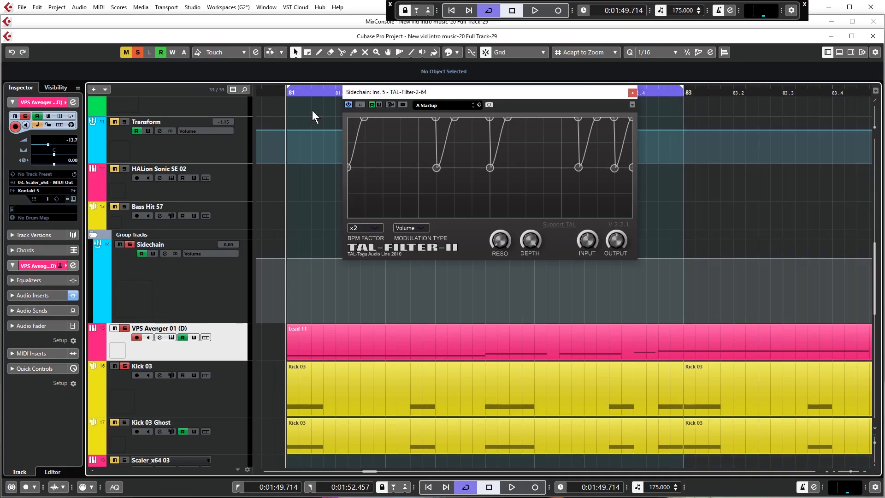
{"action": "left_click", "coordinate": [534, 10]}
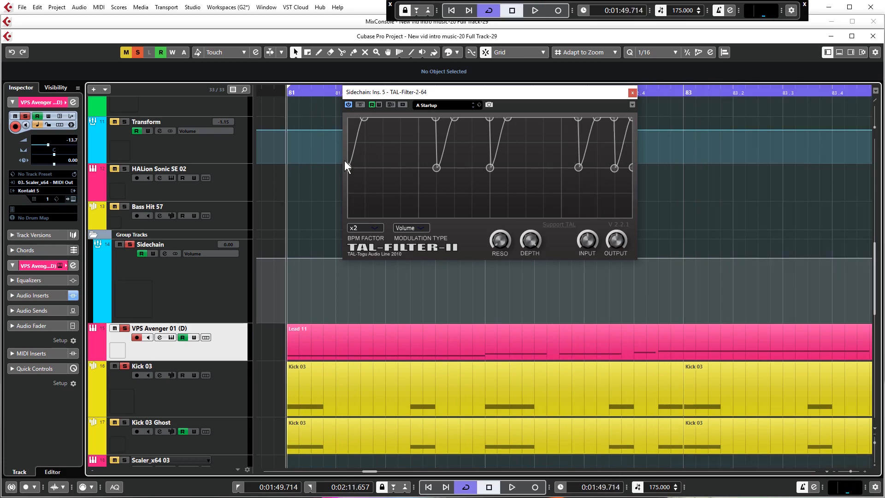
{"action": "mouse_move", "coordinate": [688, 101]}
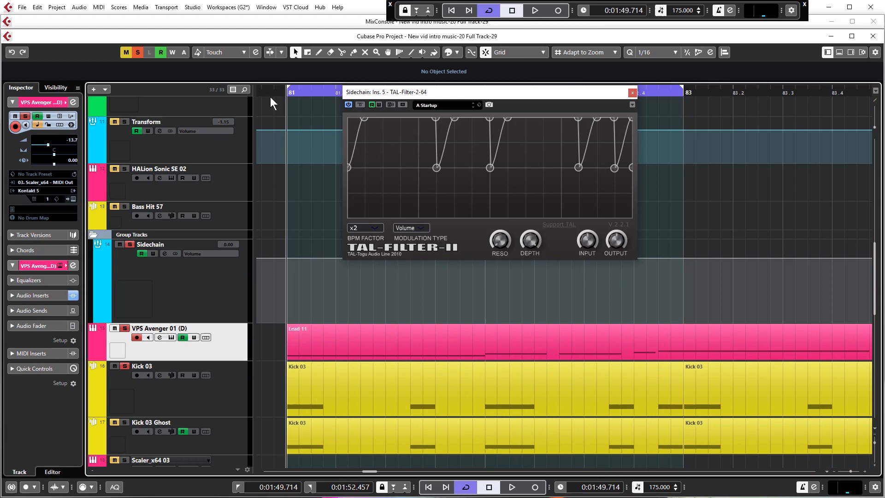
{"action": "left_click", "coordinate": [534, 10]}
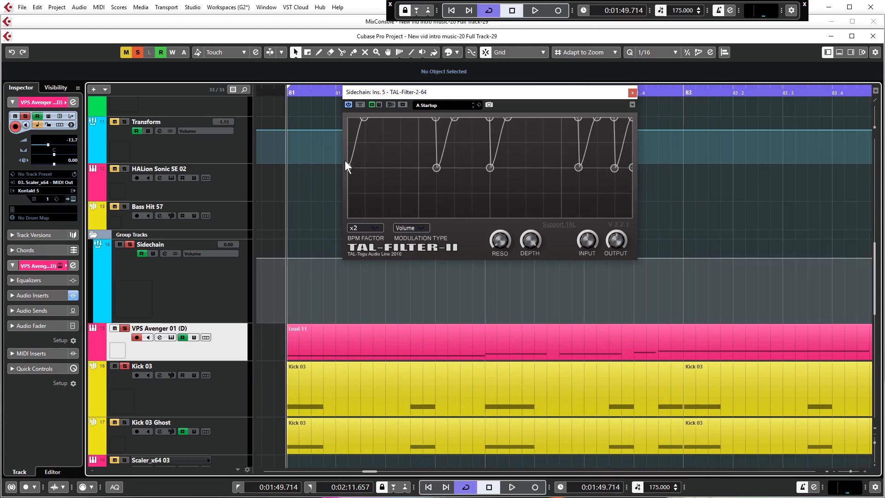
{"action": "mouse_move", "coordinate": [688, 104]}
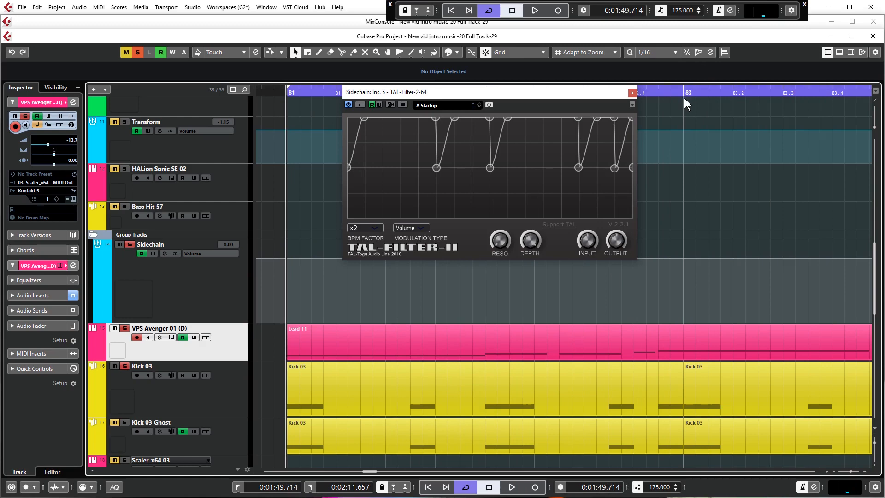
{"action": "left_click", "coordinate": [534, 10]}
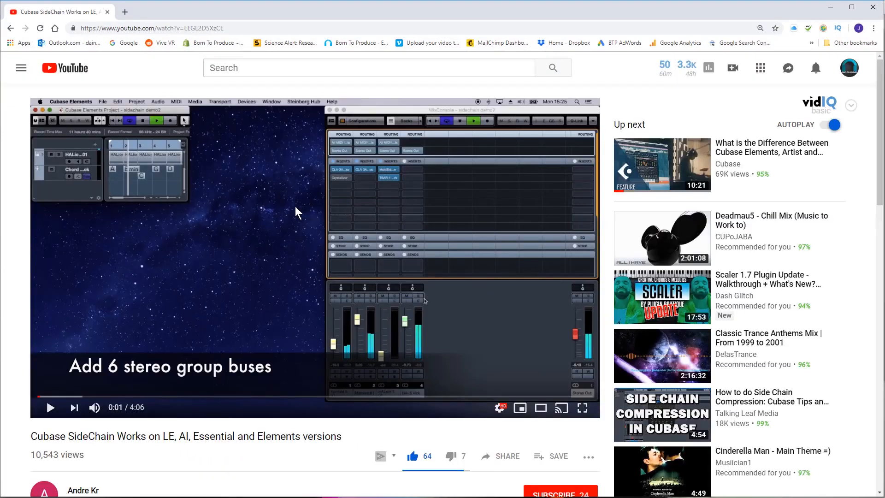
{"action": "mouse_move", "coordinate": [283, 227]}
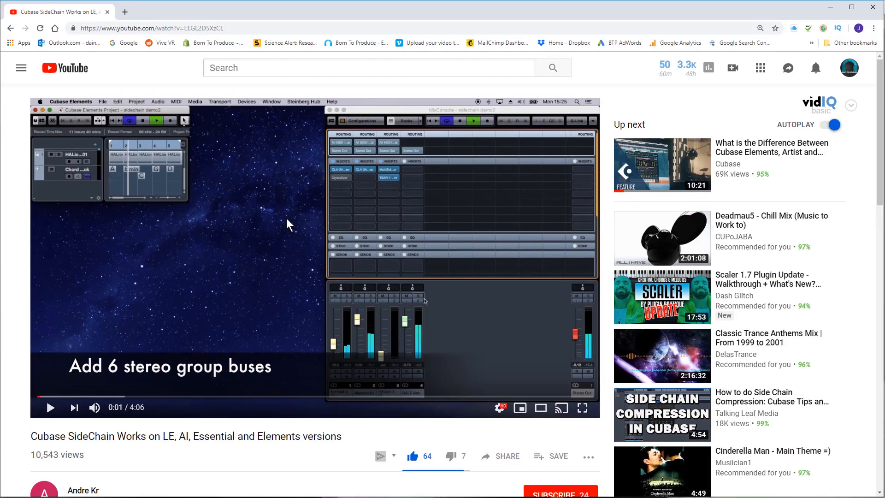
- Scroll down the YouTube page to reveal the video's description and download link
{"action": "scroll", "scroll_direction": "down", "scroll_amount": 3}
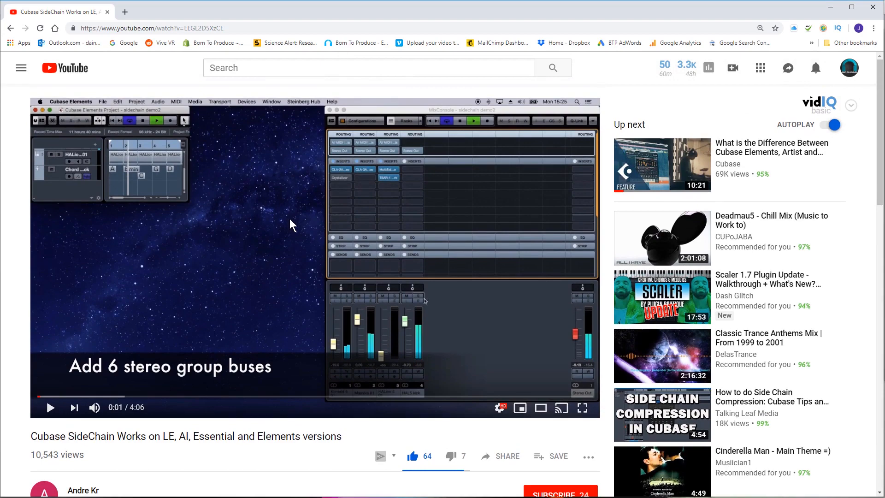
{"action": "scroll", "scroll_direction": "down", "scroll_amount": 3}
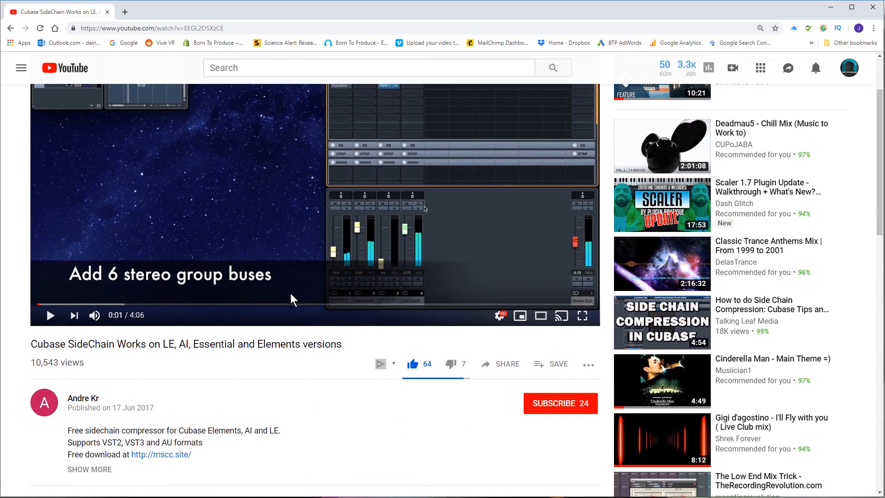
{"action": "mouse_move", "coordinate": [302, 340]}
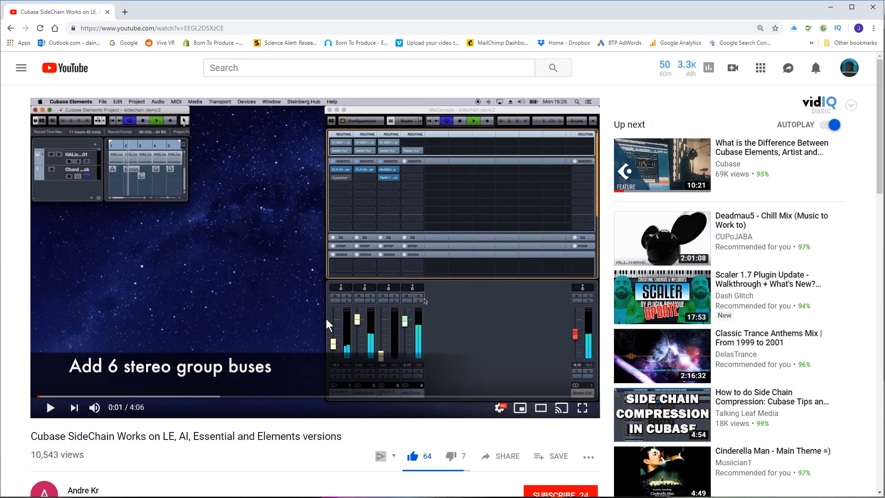
{"action": "mouse_move", "coordinate": [270, 242]}
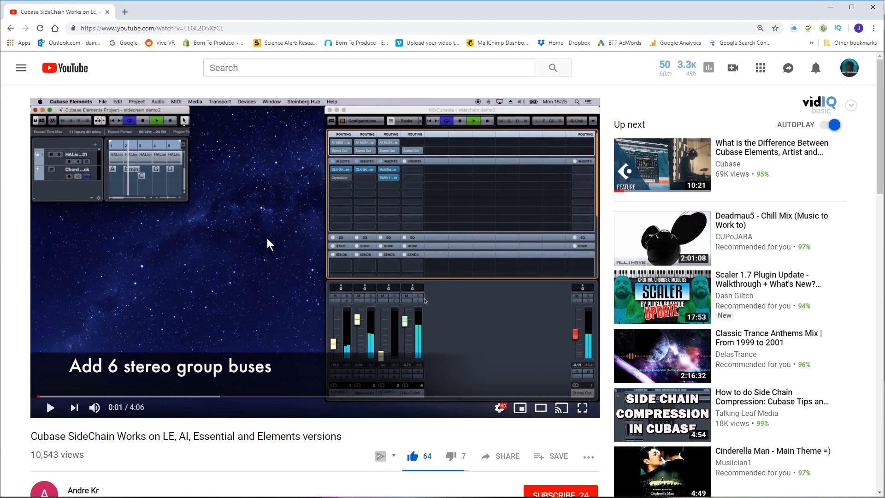
{"action": "mouse_move", "coordinate": [250, 220]}
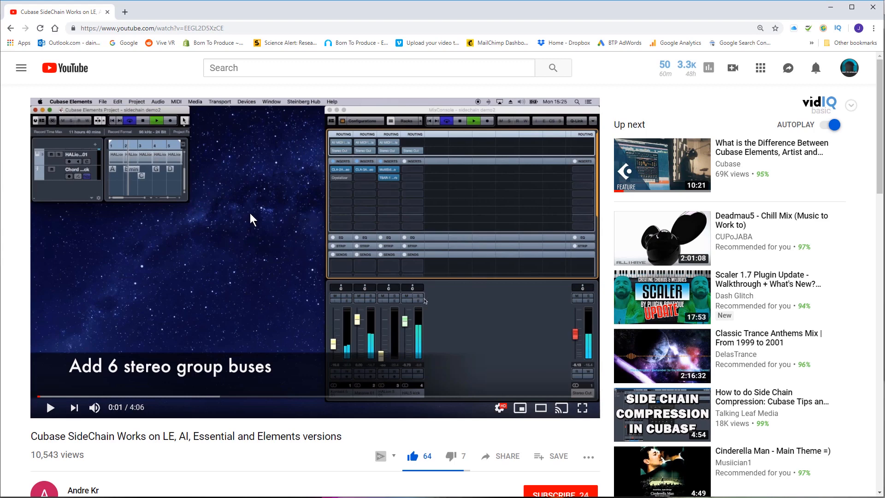
{"action": "mouse_move", "coordinate": [260, 265]}
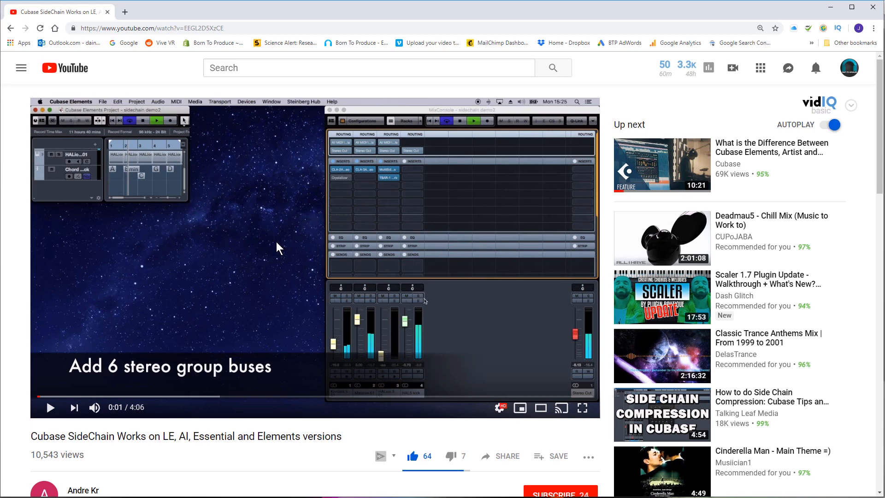
{"action": "mouse_move", "coordinate": [290, 237]}
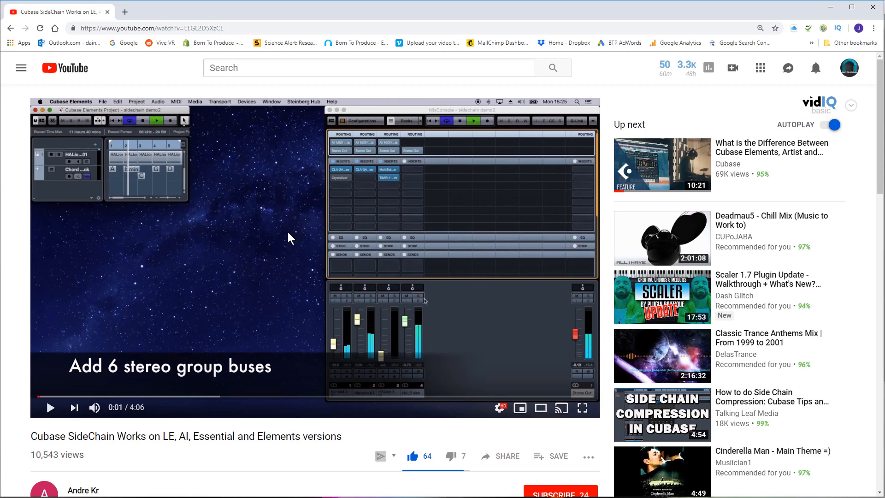